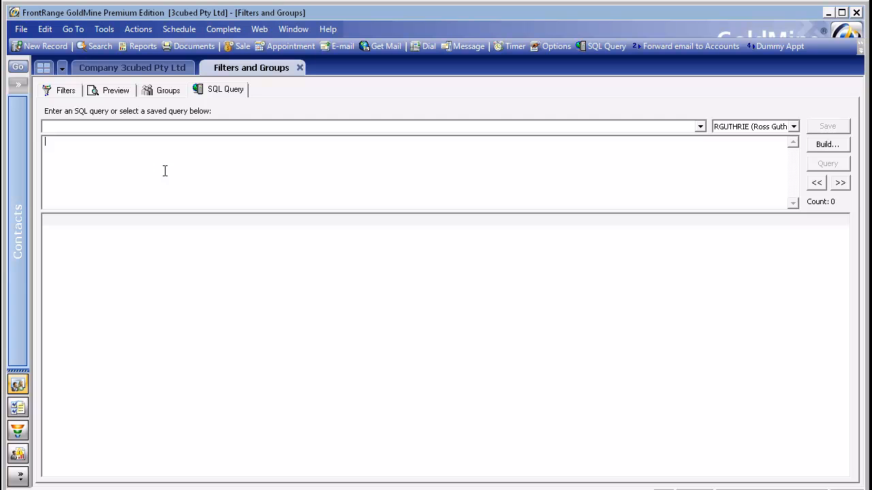
mouse_move(212, 169)
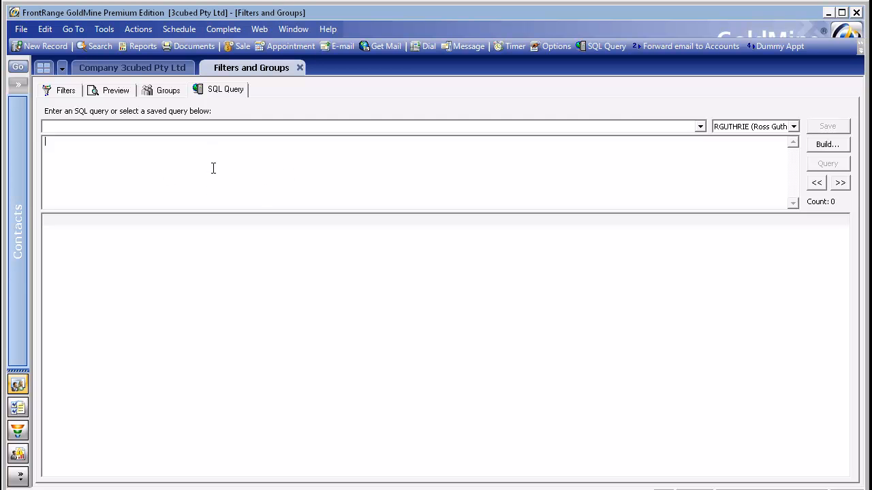
mouse_move(210, 165)
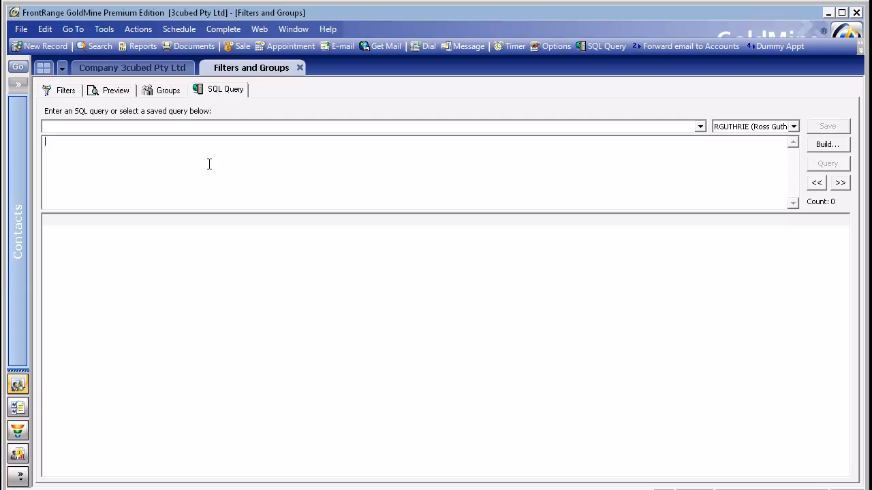
mouse_move(365, 163)
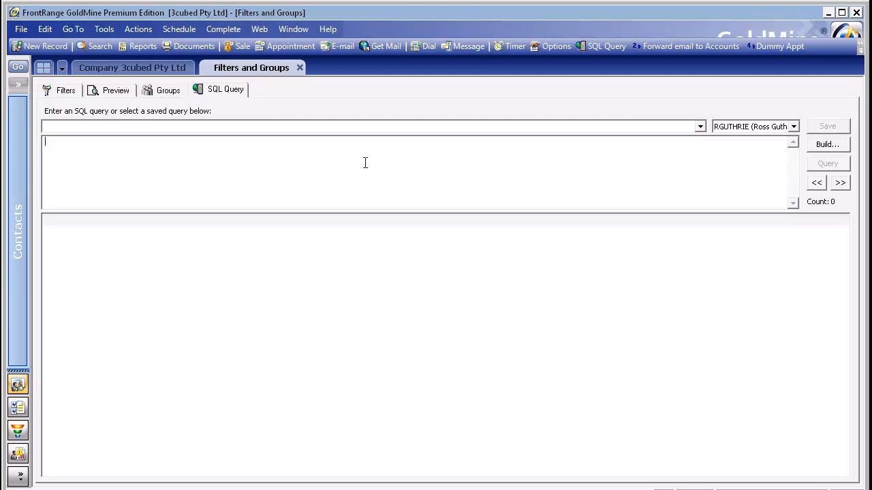
Launch the Lookup Wizard via Build... on the SQL Query tab.
left_click(827, 145)
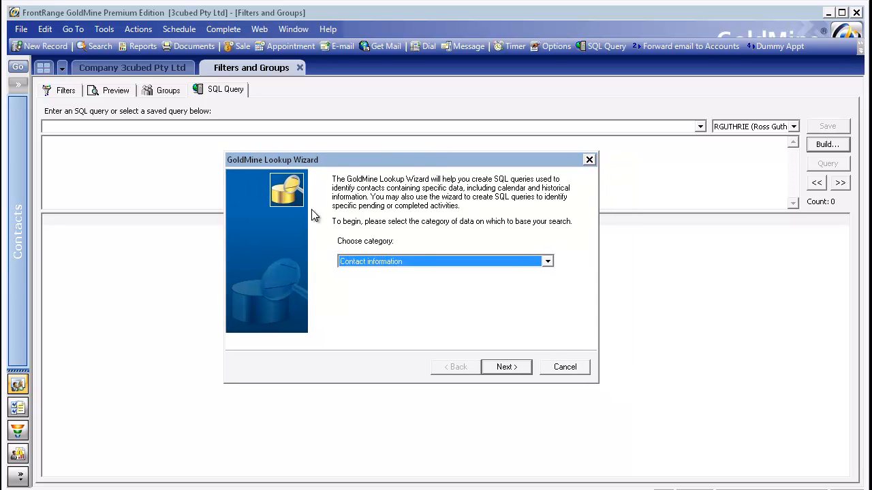
mouse_move(552, 274)
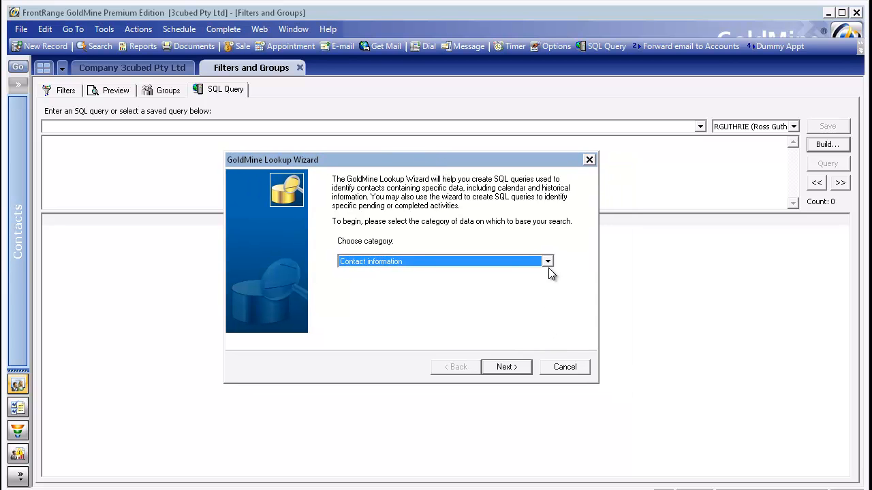
Keep Contact information as the category and preview its criteria options.
left_click(547, 261)
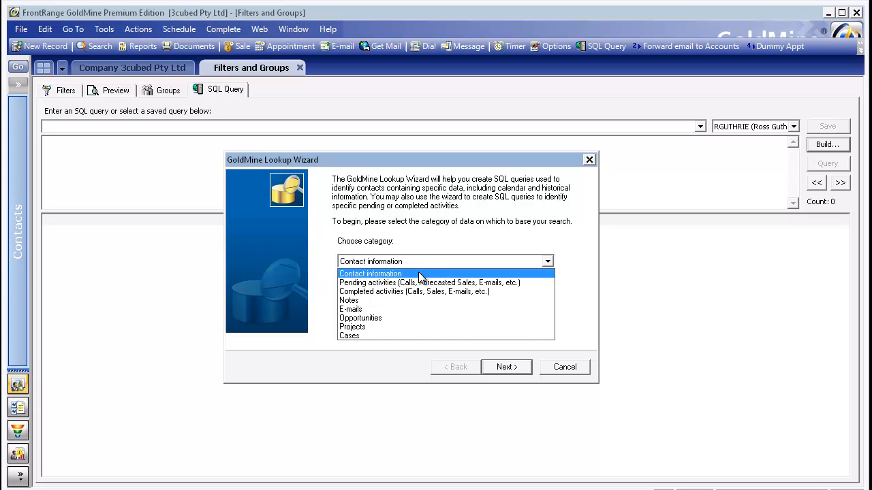
left_click(370, 273)
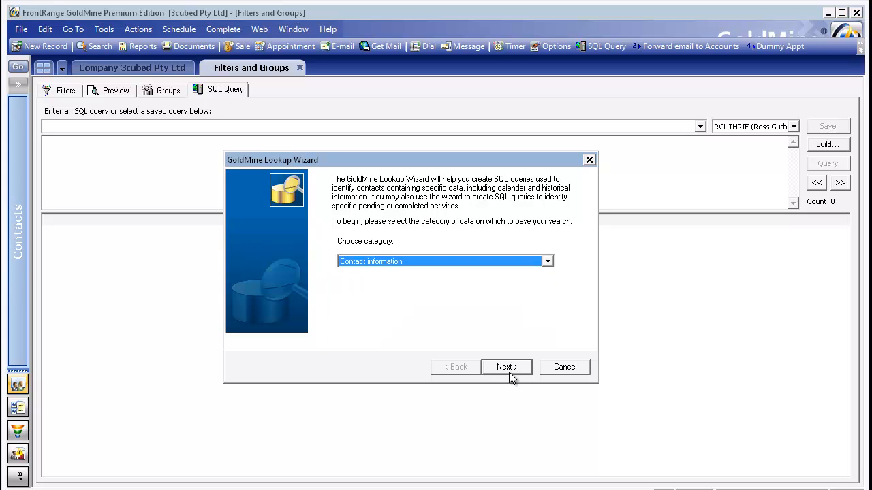
left_click(507, 366)
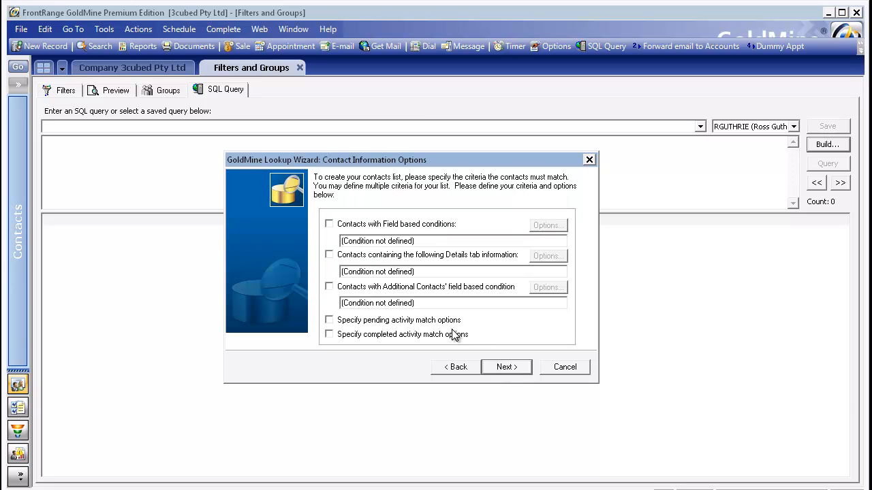
mouse_move(398, 229)
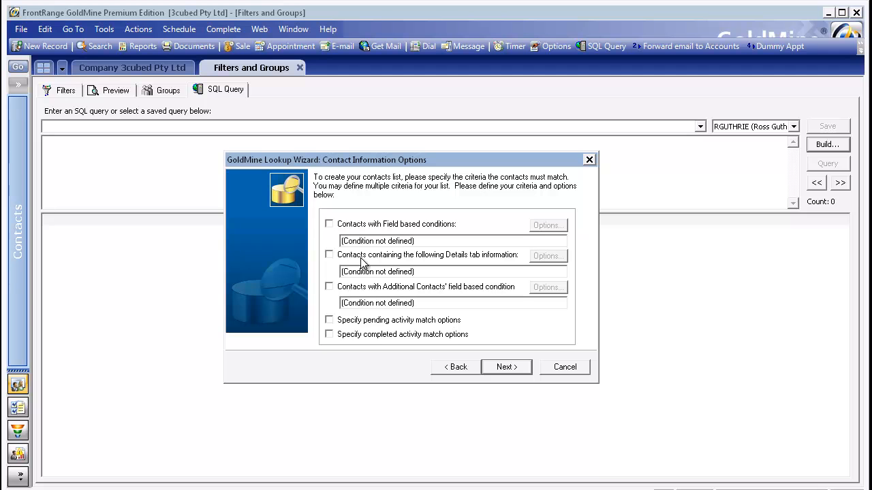
mouse_move(427, 264)
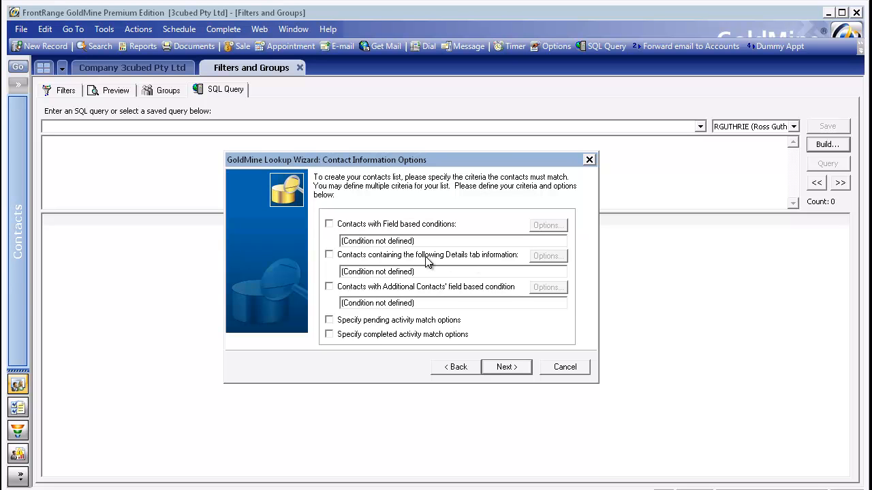
mouse_move(414, 342)
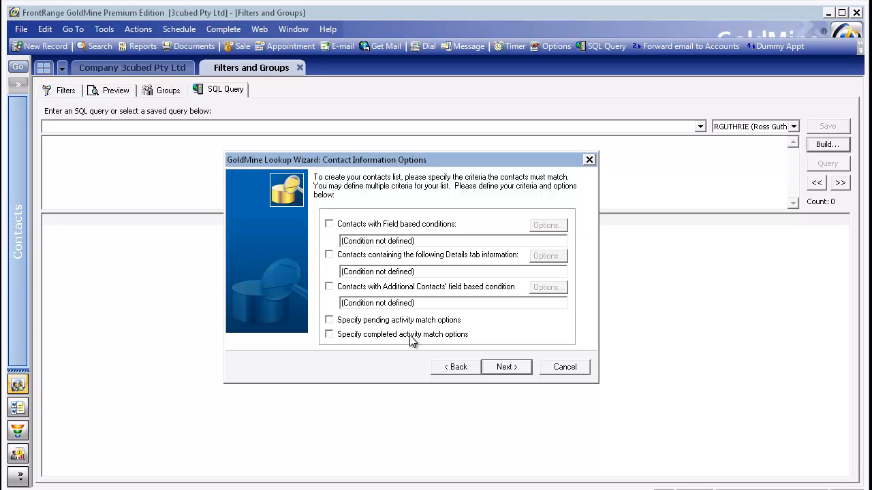
Return to the first step and reopen the data category list.
left_click(455, 368)
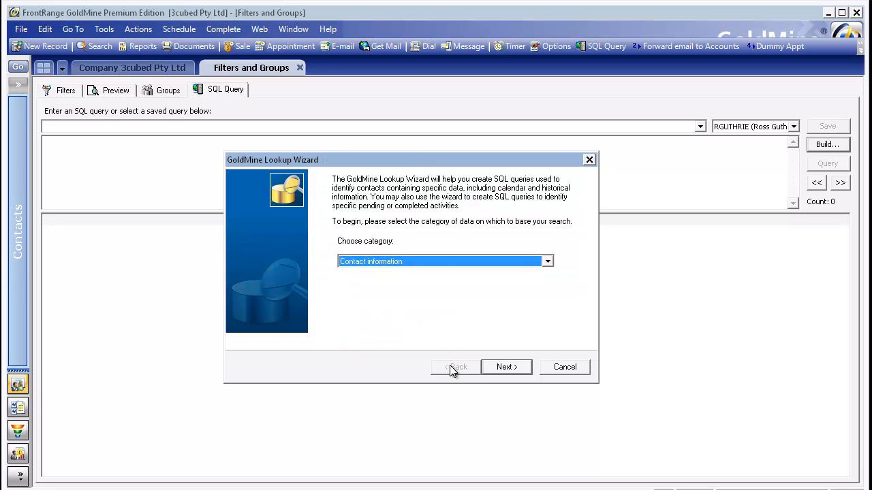
left_click(547, 262)
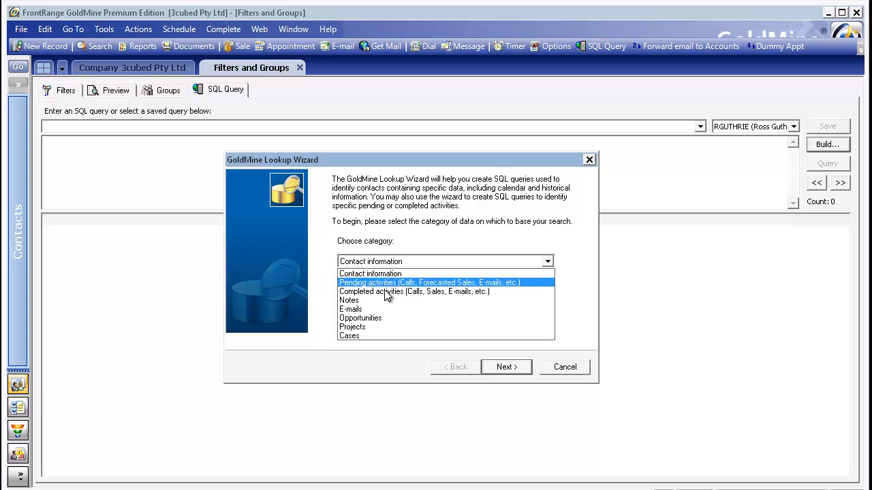
Base the search on Completed activities with activity type Call and activity code SLS.
left_click(415, 291)
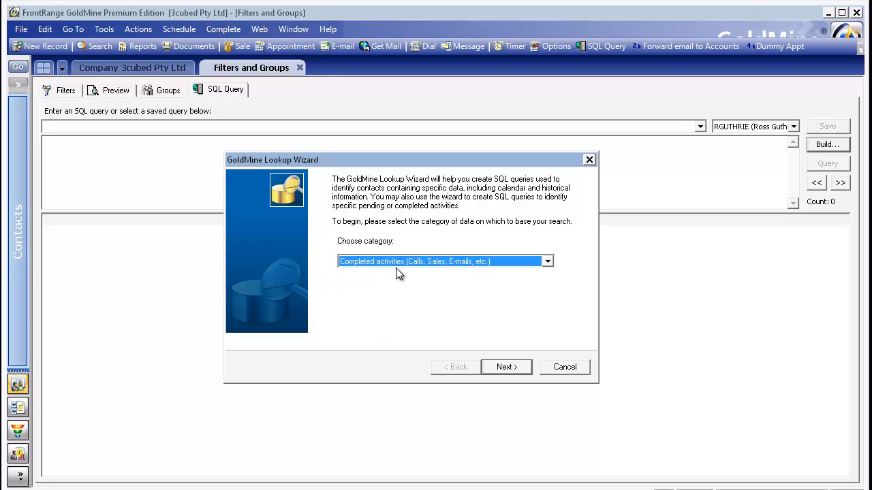
left_click(506, 368)
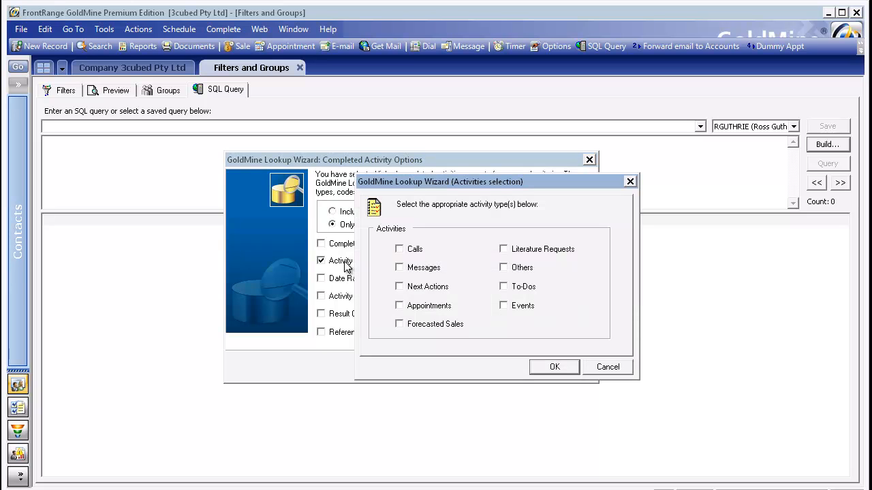
left_click(554, 367)
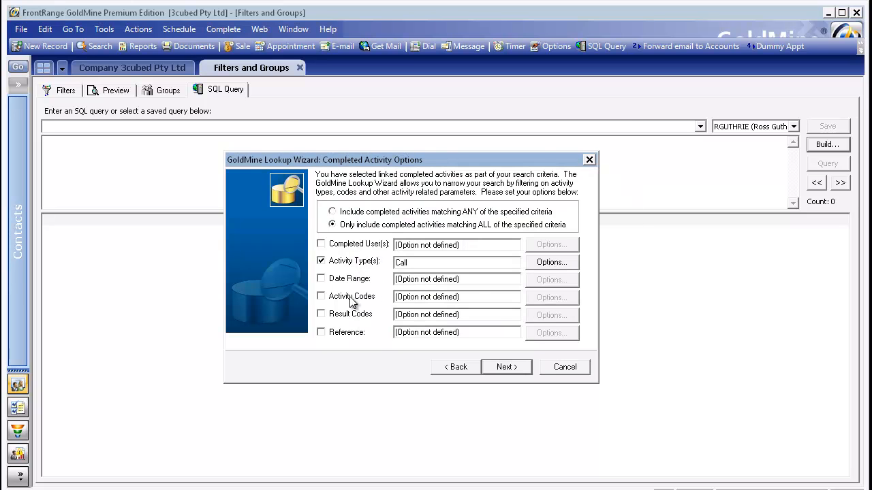
left_click(552, 297)
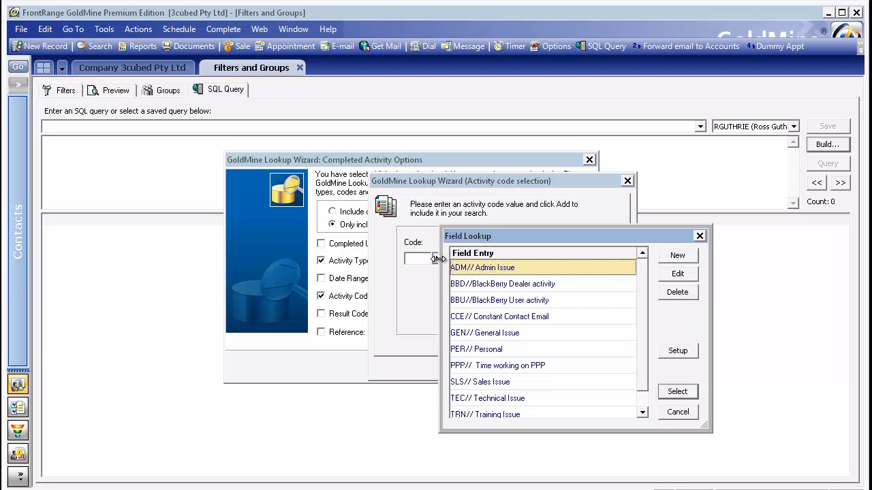
mouse_move(497, 388)
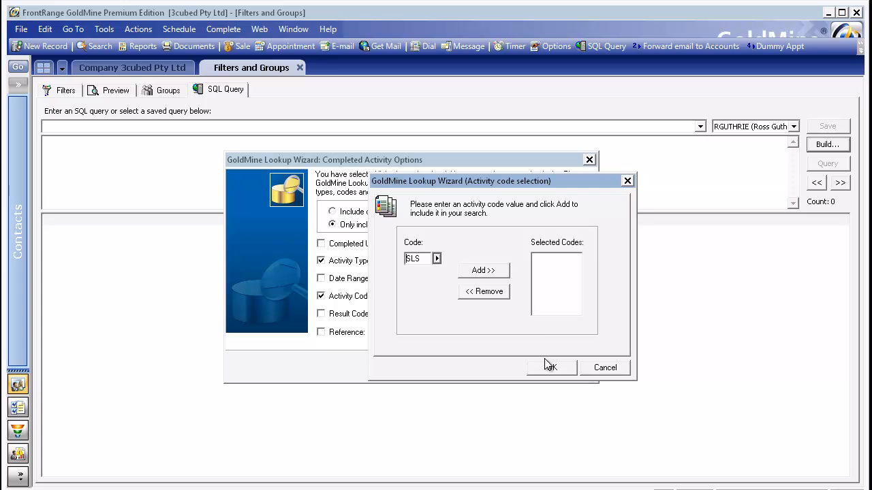
left_click(551, 368)
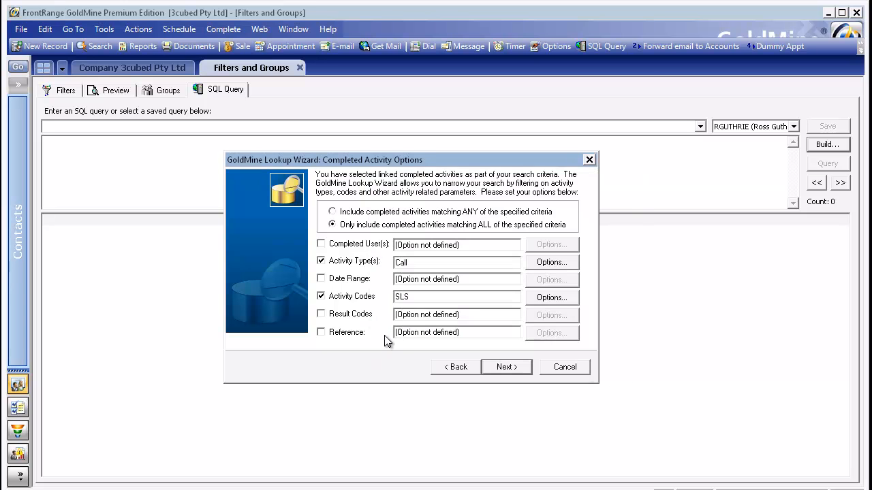
Add result code COM (Completed - No Charge) to the completed-activity criteria.
left_click(550, 314)
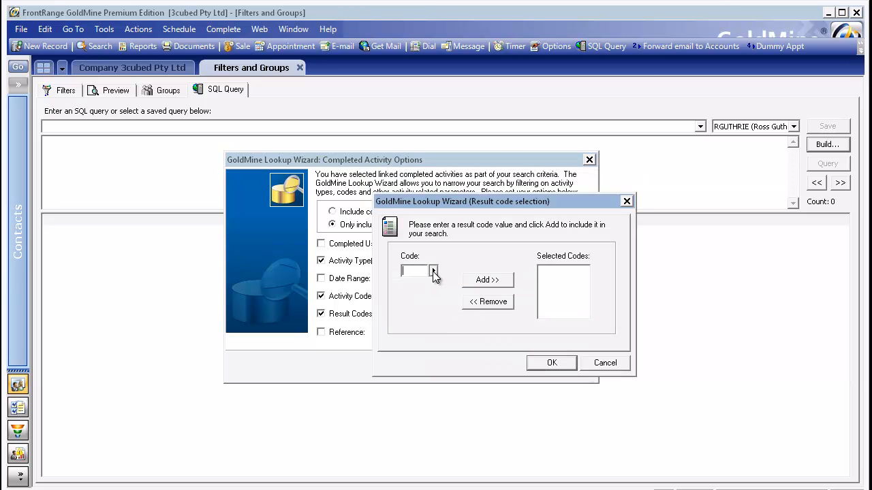
left_click(434, 270)
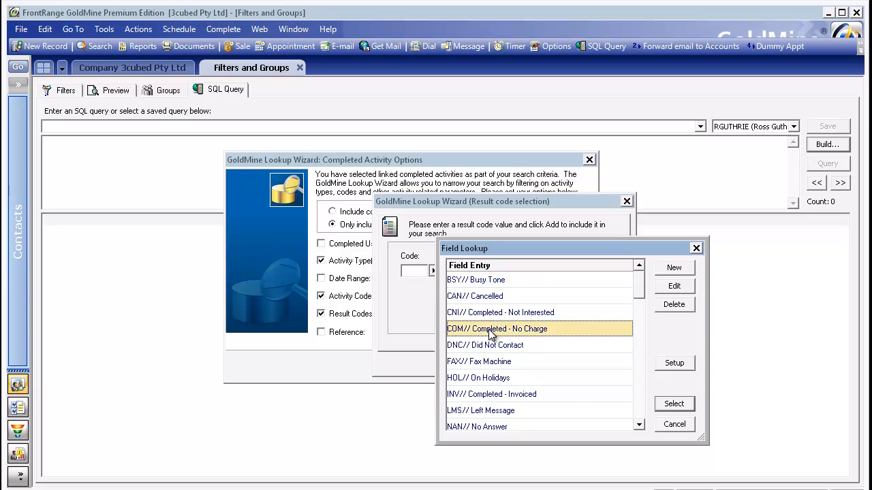
left_click(673, 403)
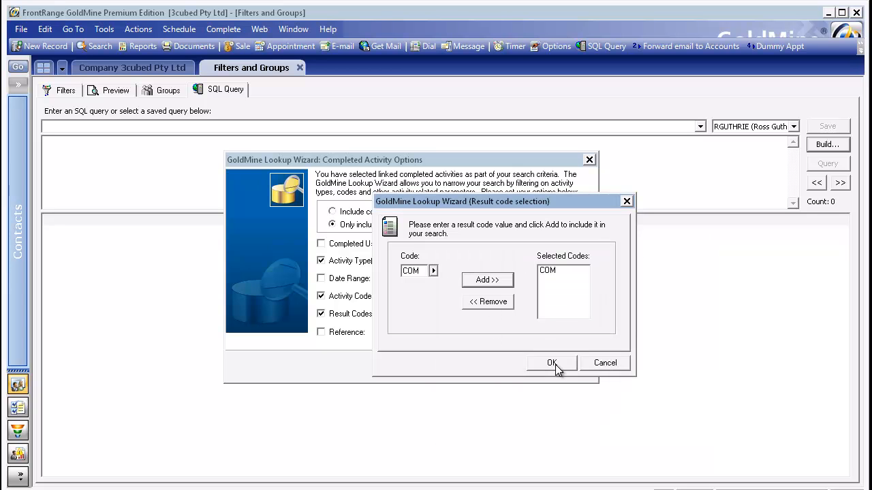
left_click(551, 362)
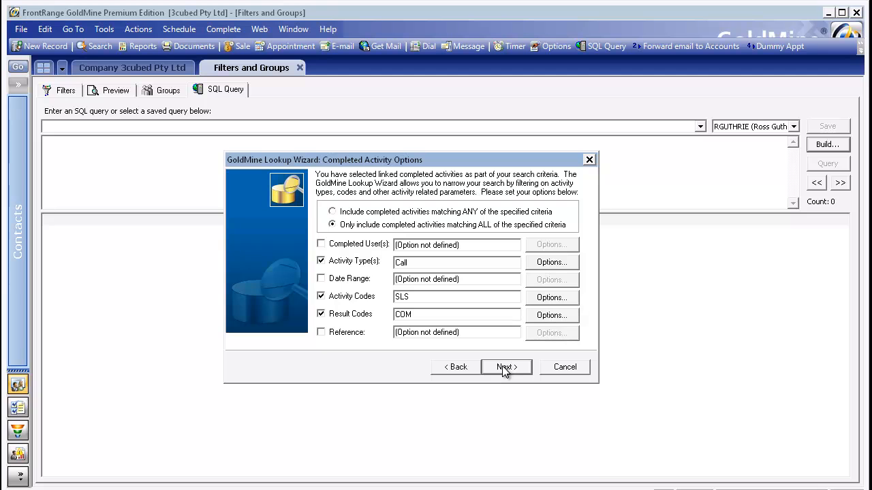
mouse_move(417, 241)
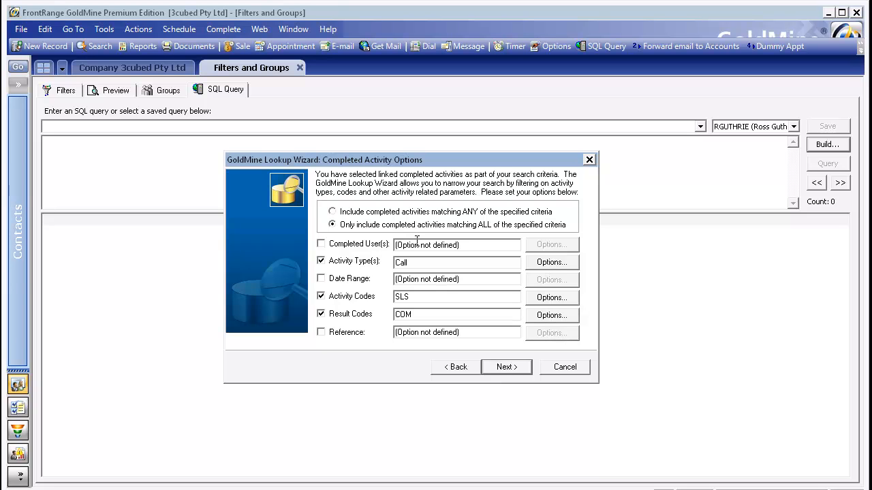
mouse_move(455, 248)
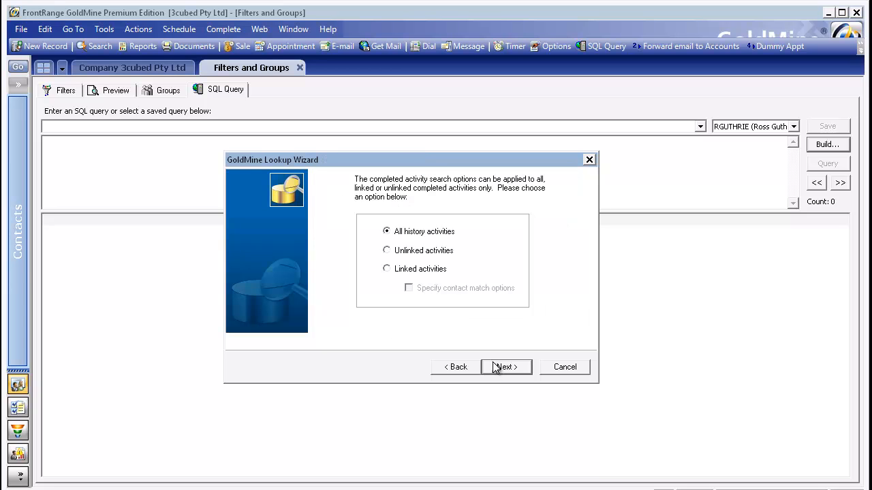
mouse_move(436, 245)
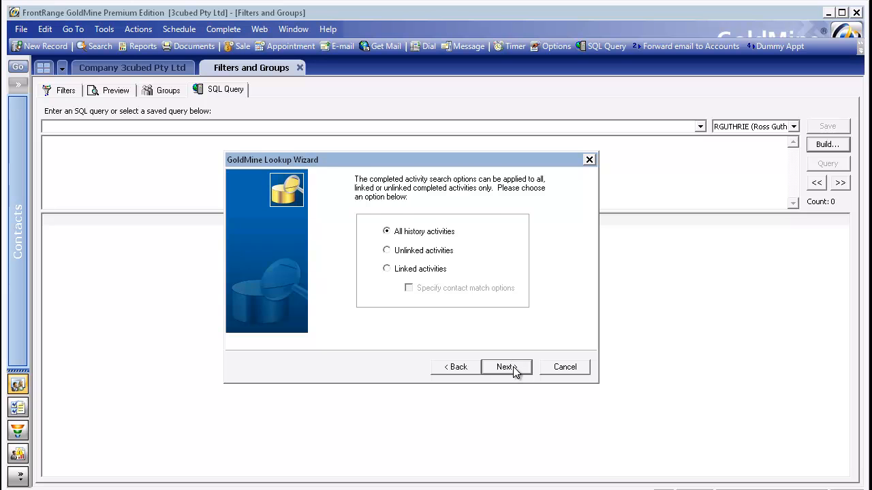
Reach the summary, tick Activate SQL statement, and finish the wizard.
left_click(507, 368)
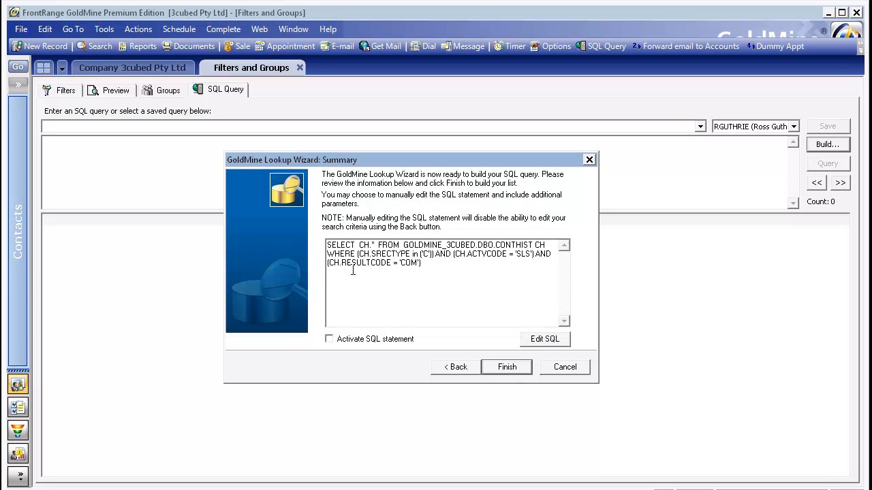
mouse_move(437, 275)
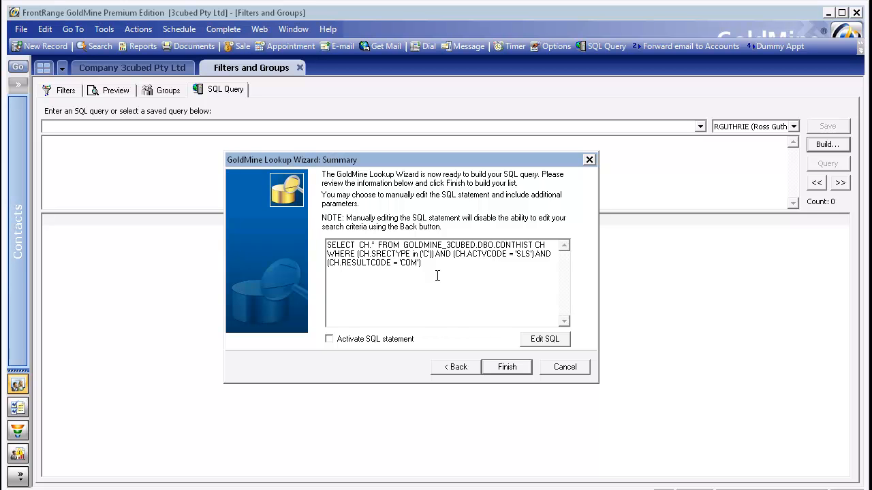
left_click(329, 338)
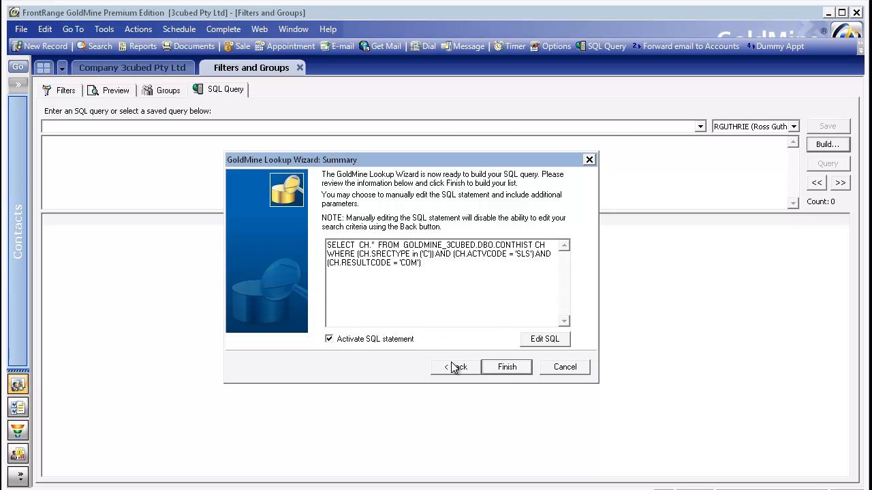
left_click(507, 367)
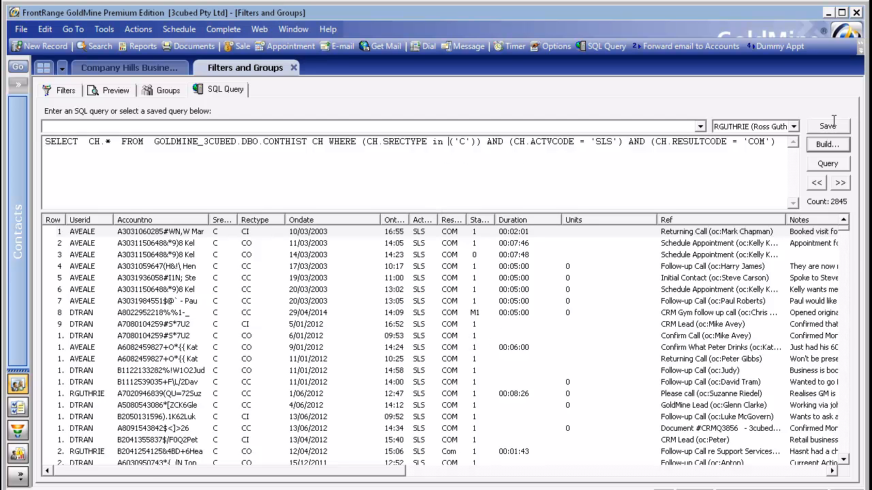
Start saving the query, cancel it, then show the saved query list.
left_click(829, 125)
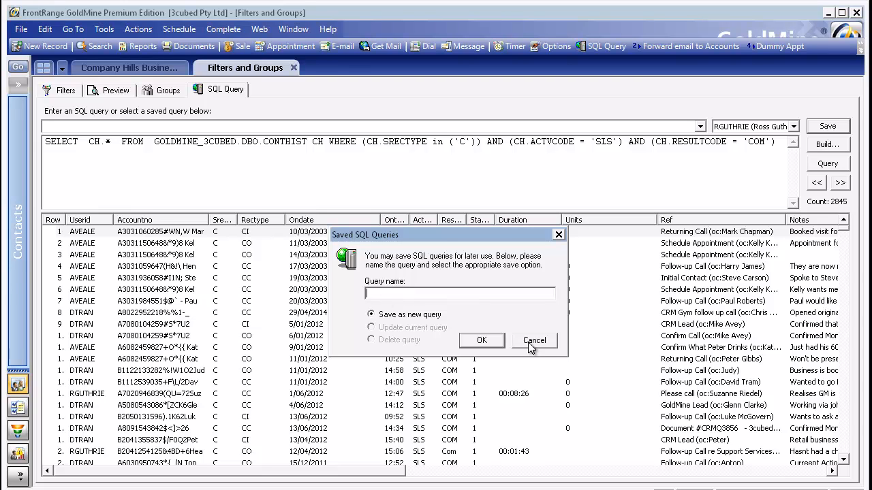
left_click(535, 340)
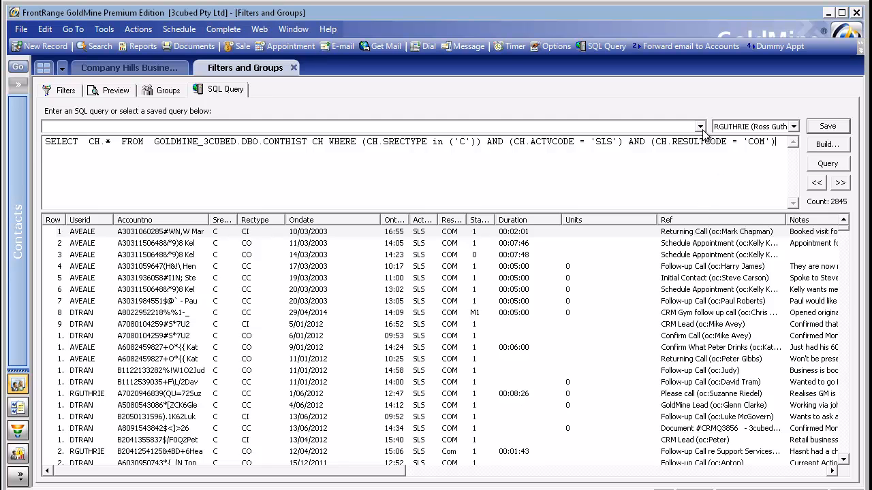
left_click(697, 127)
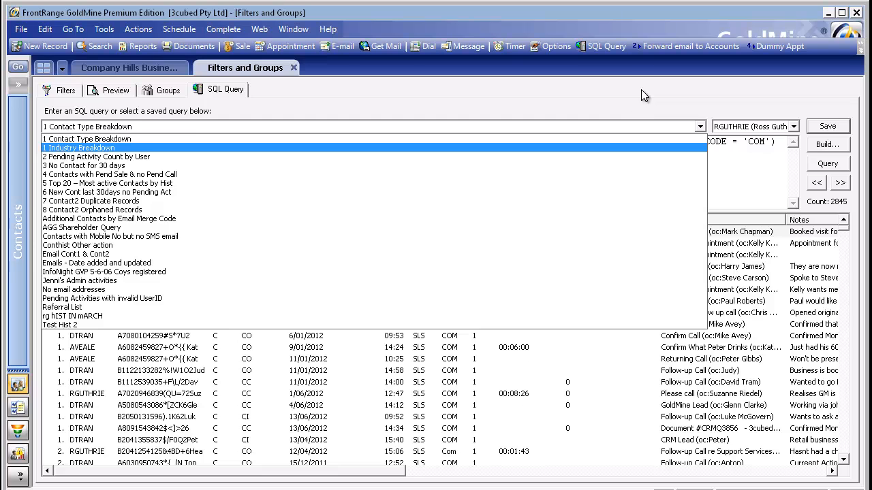
Load the '1 Contact Type Breakdown' saved query into the SQL editor.
left_click(87, 139)
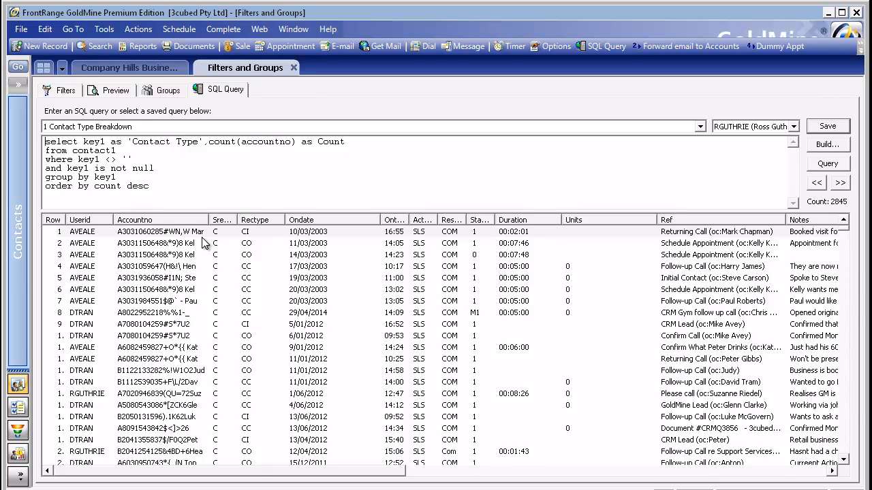
mouse_move(237, 248)
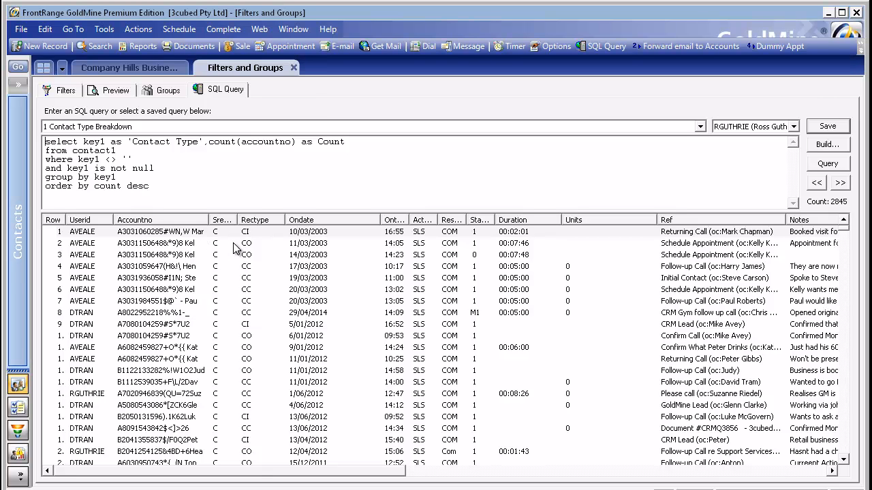
mouse_move(344, 248)
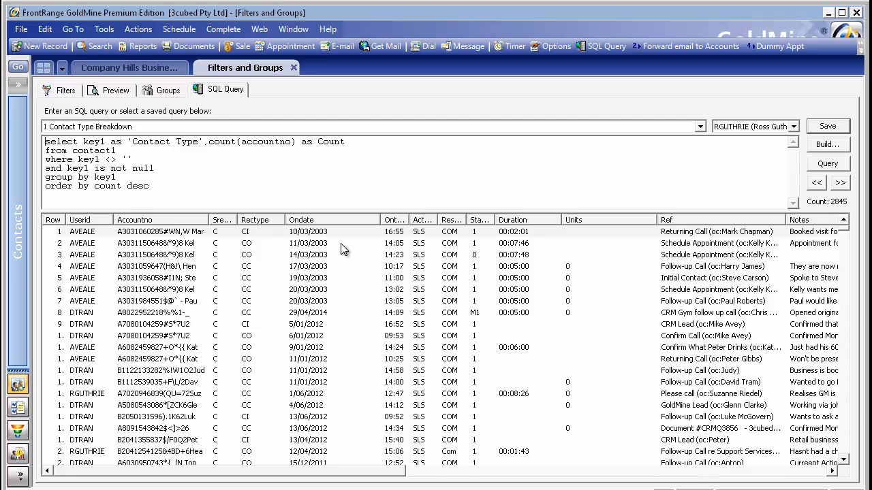
mouse_move(327, 245)
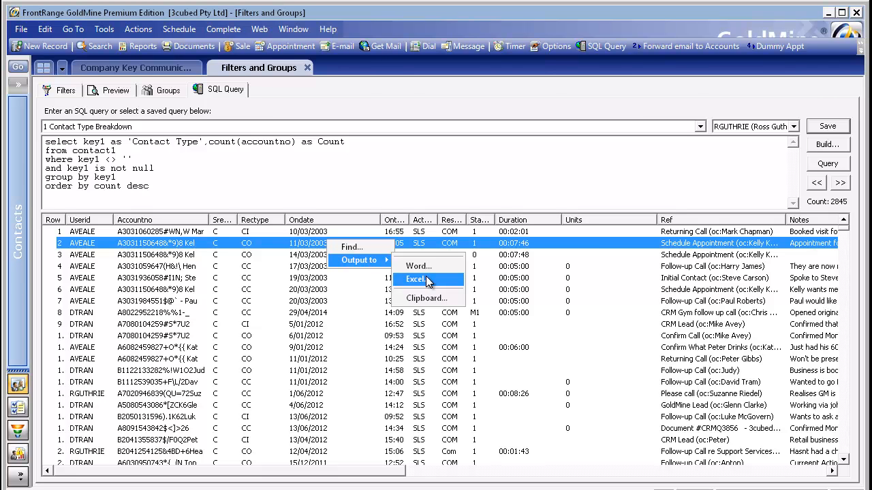
mouse_move(390, 200)
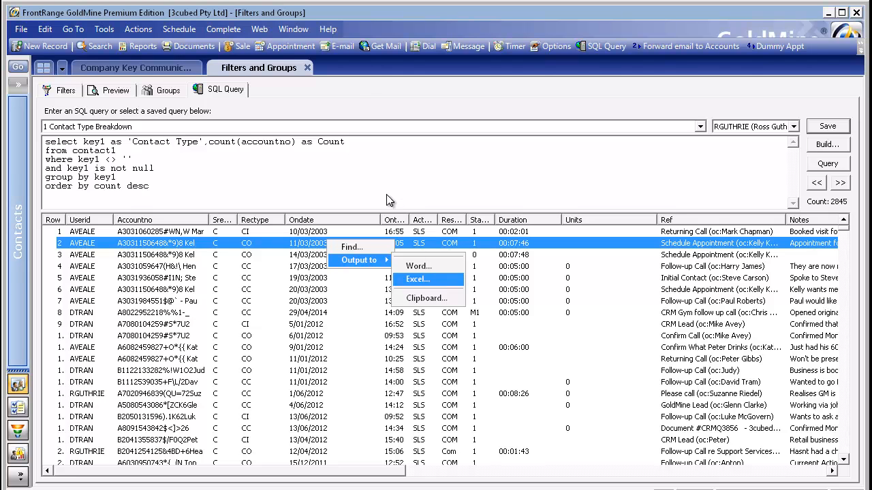